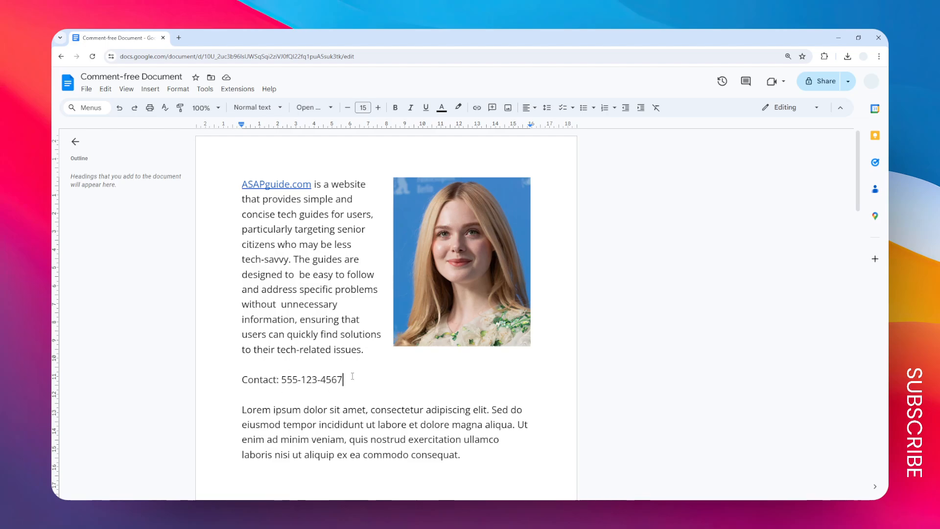
pyautogui.doubleClick(310, 379)
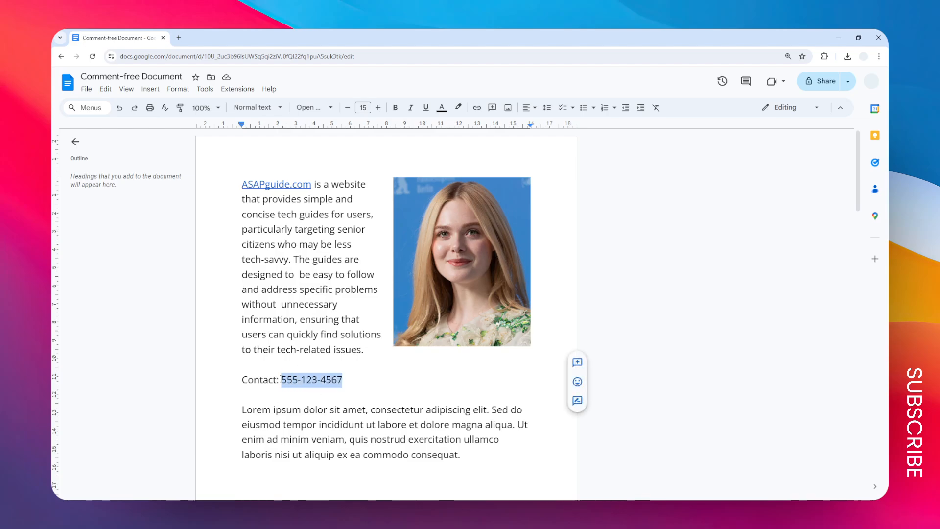
pyautogui.moveTo(477, 108)
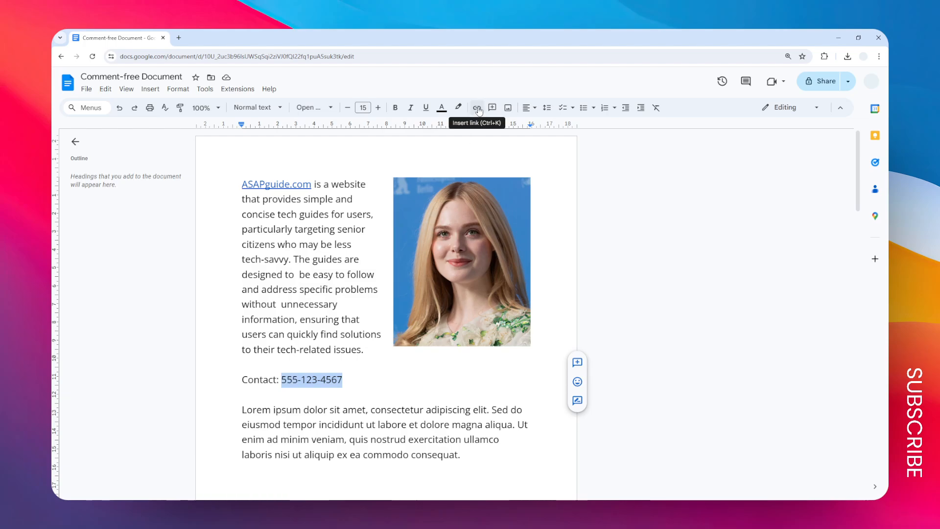
pyautogui.click(475, 108)
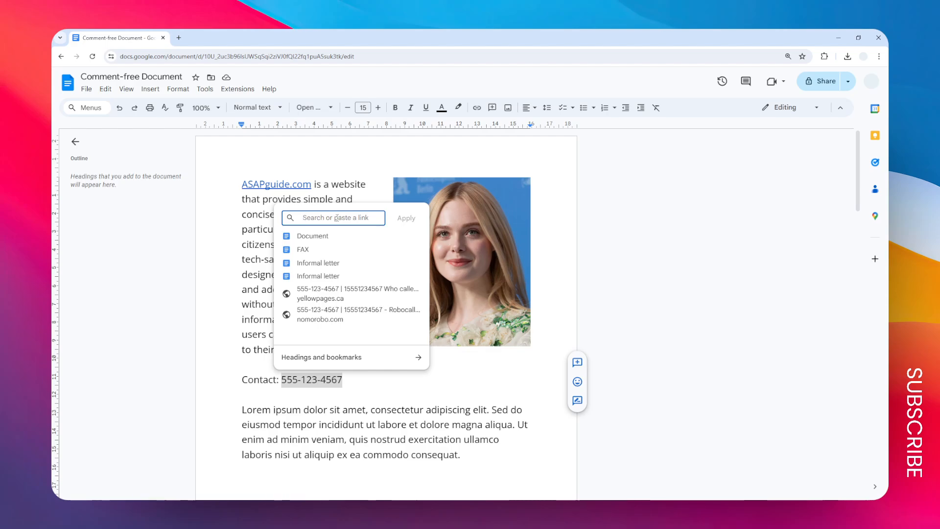
pyautogui.write('tel:')
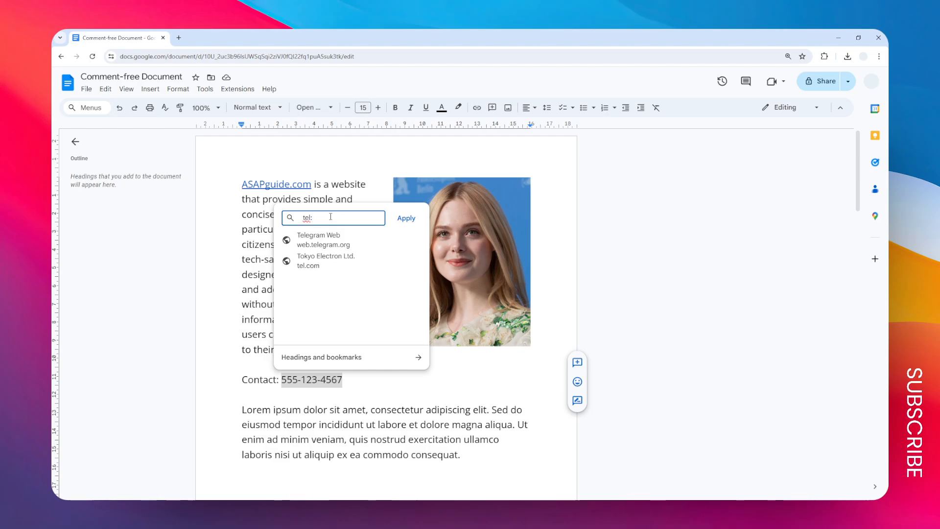
pyautogui.write('155512')
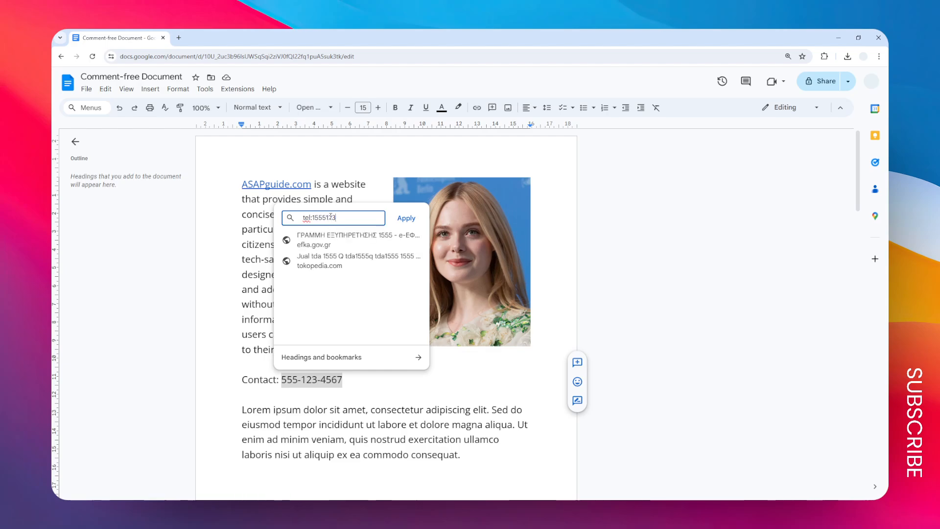
pyautogui.write('34567')
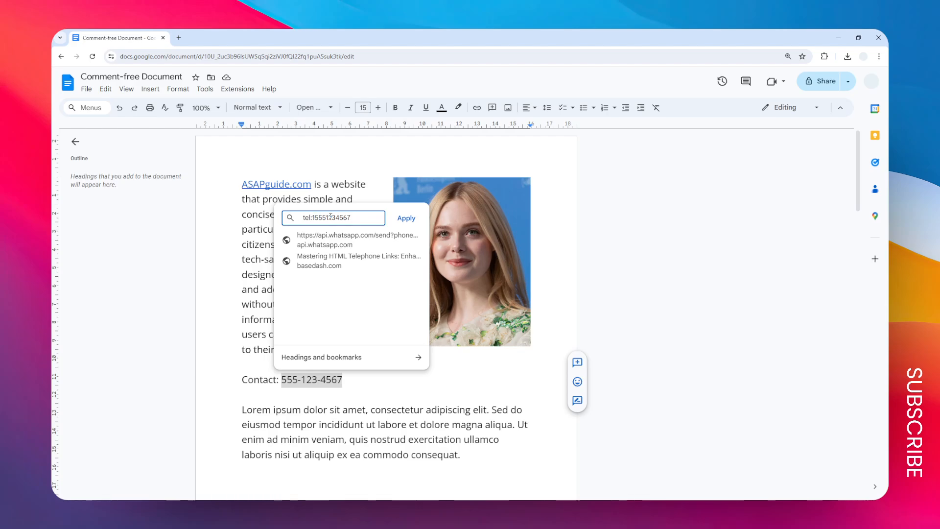
pyautogui.click(405, 218)
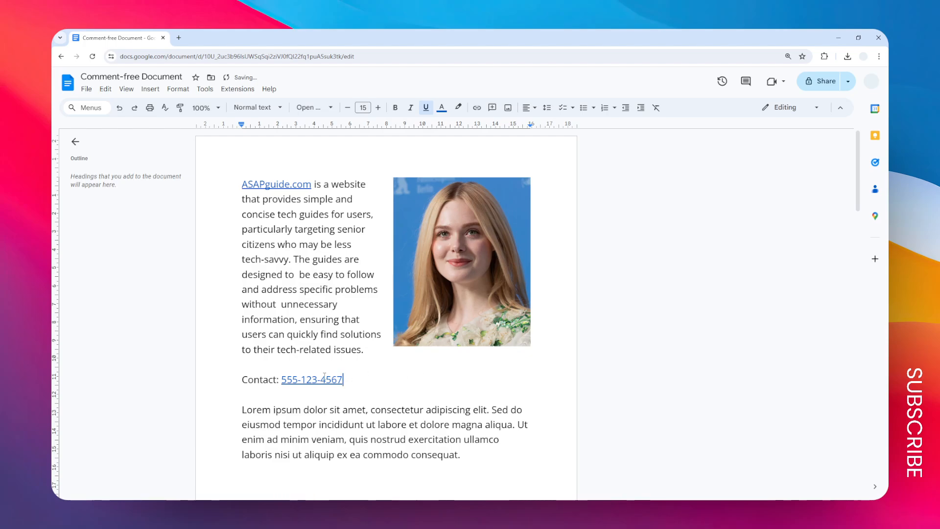
# Follow the new phone link on the Contact line.
pyautogui.click(312, 379)
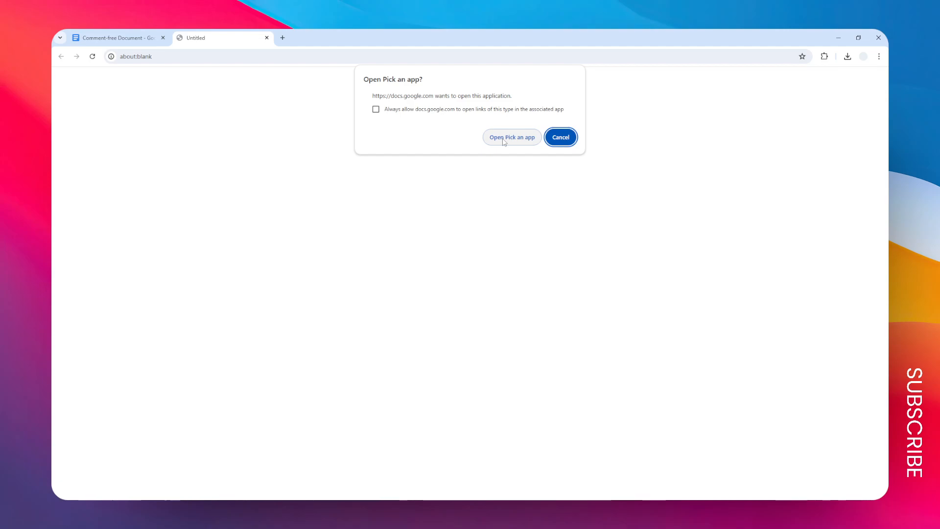
pyautogui.moveTo(496, 130)
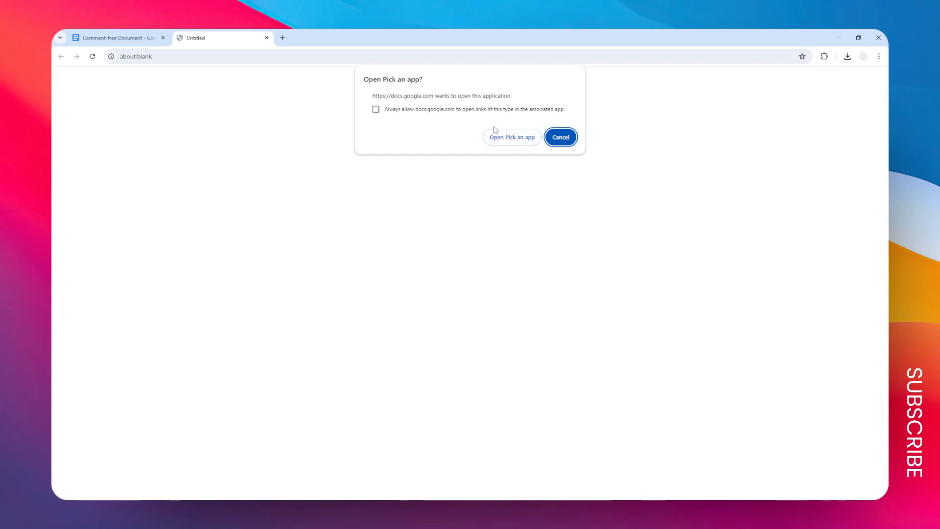
# Dismiss Chrome's 'Open Pick an app?' prompt for the tel: link.
pyautogui.click(560, 137)
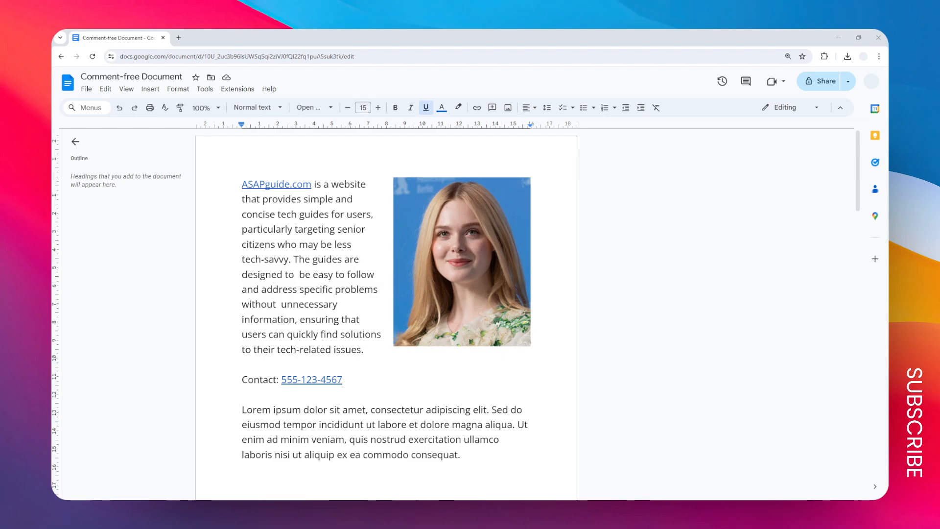
pyautogui.moveTo(623, 279)
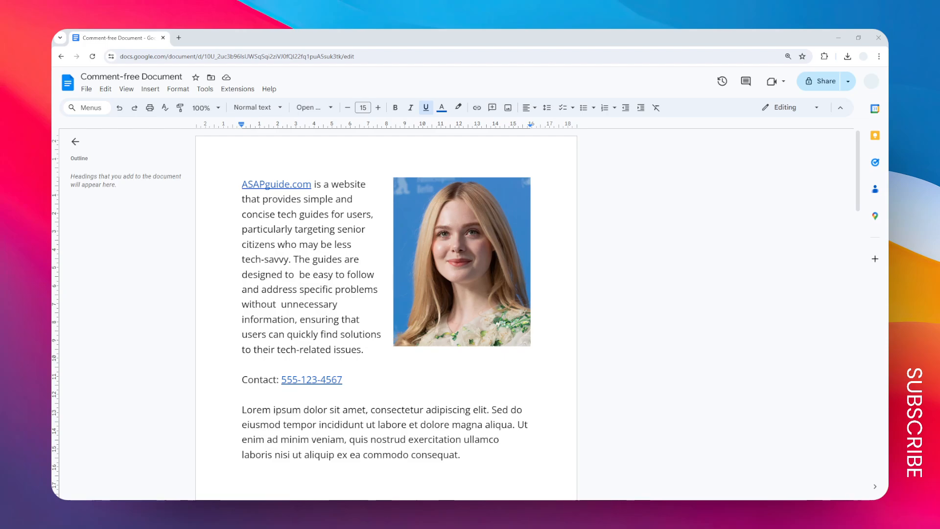
pyautogui.moveTo(714, 261)
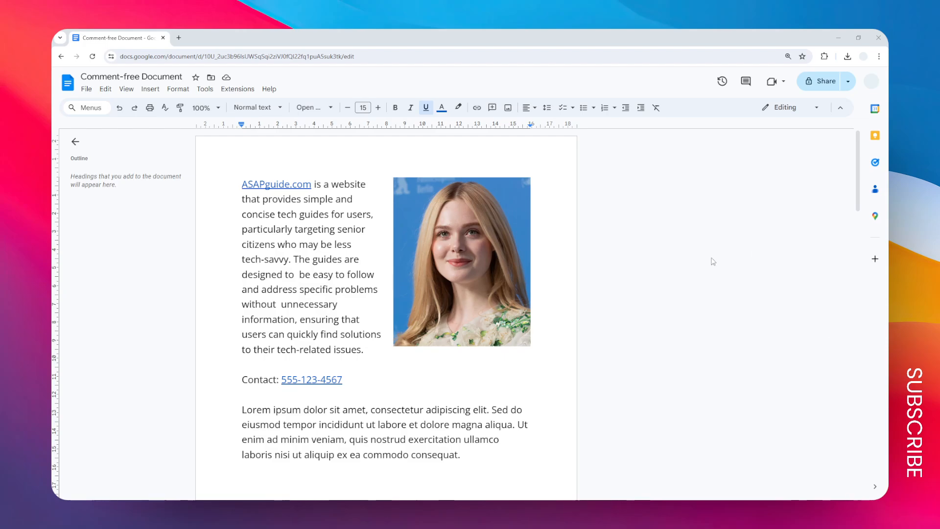
pyautogui.moveTo(710, 235)
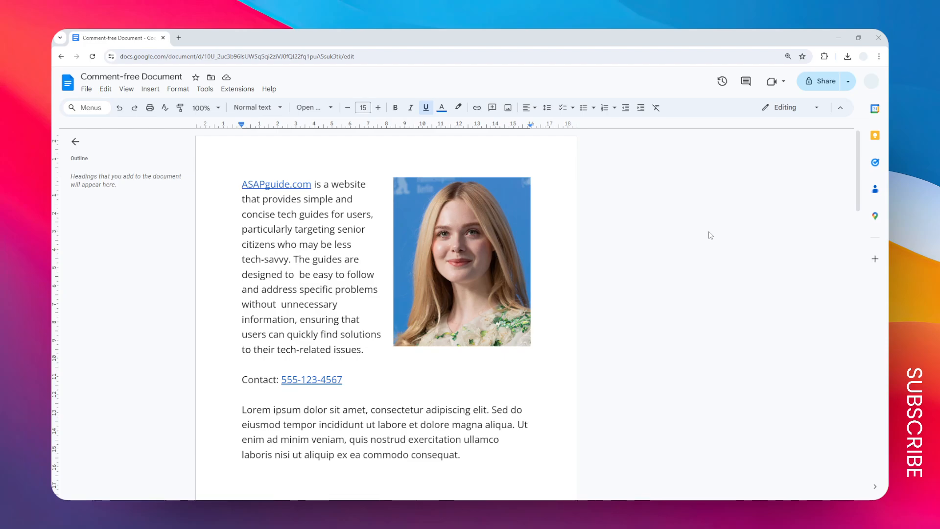
pyautogui.moveTo(368, 368)
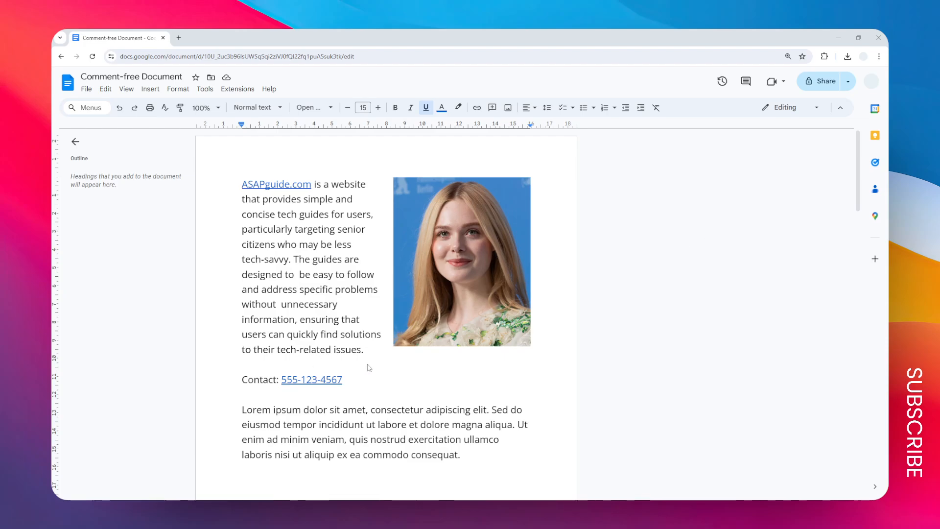